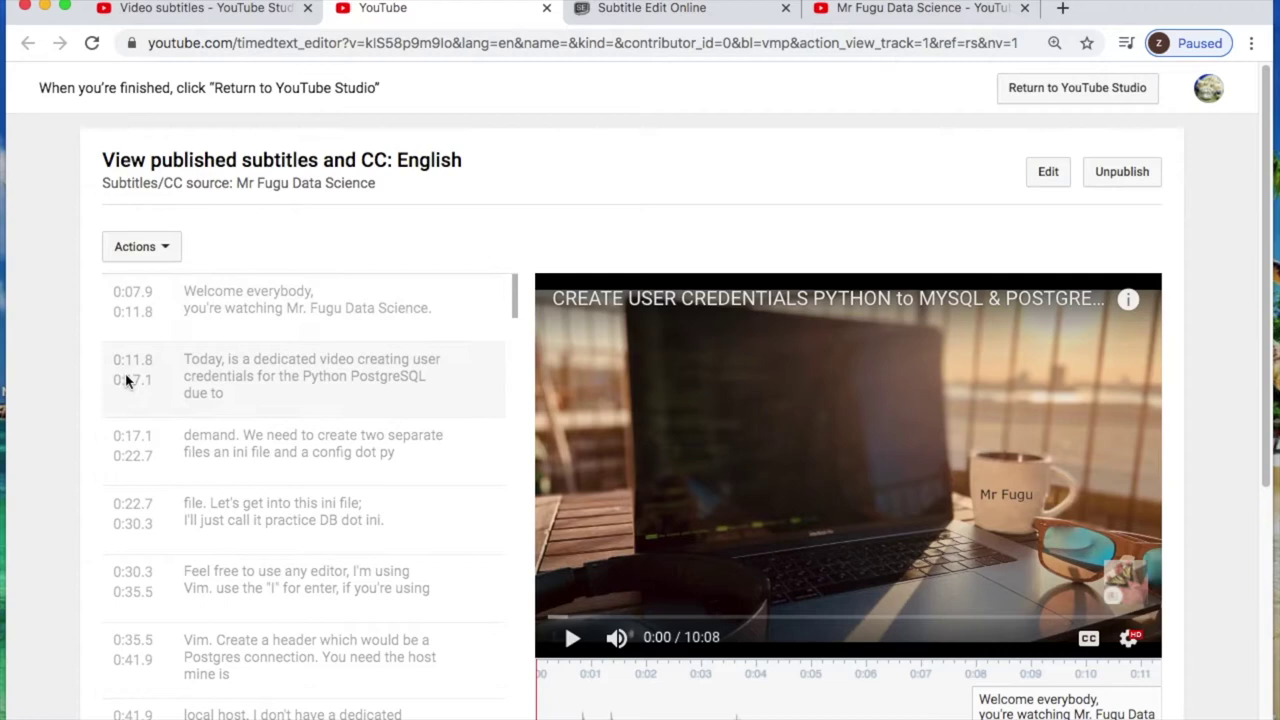
Step: Open the video's English subtitle track in the YouTube Studio subtitle editor
{"action": "left_click", "coordinate": [1047, 171]}
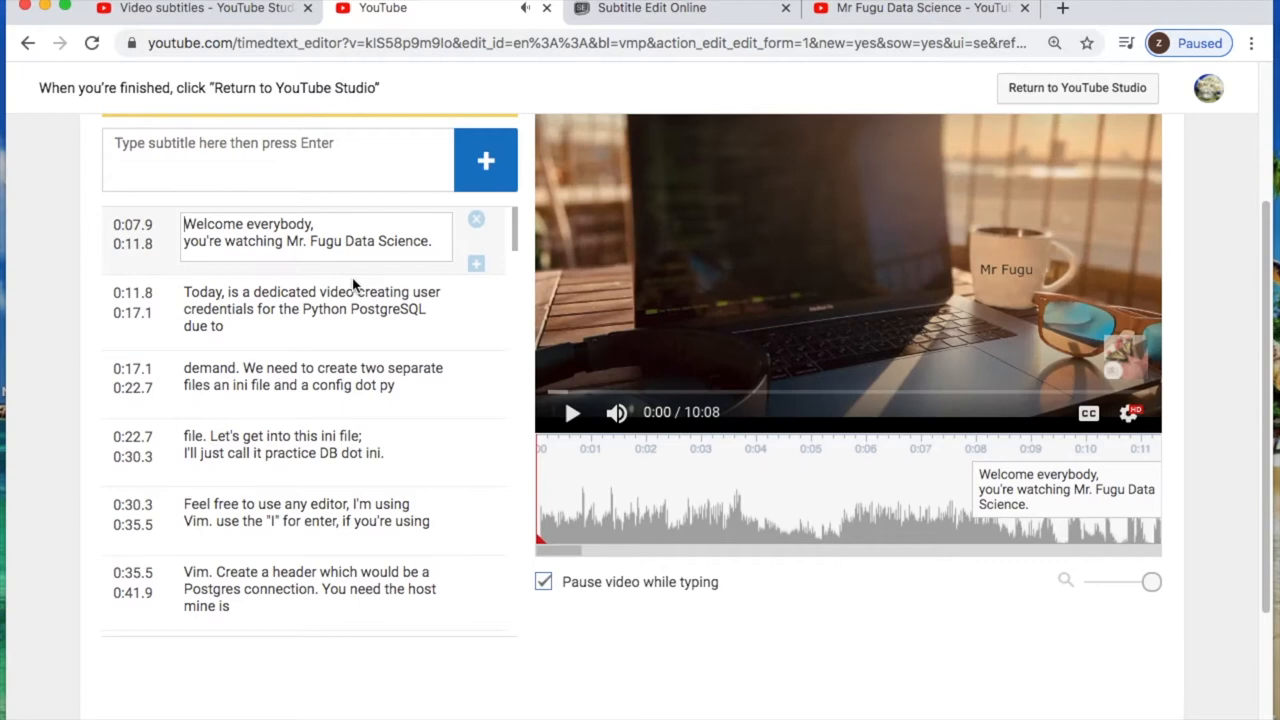
{"action": "left_click", "coordinate": [1121, 171]}
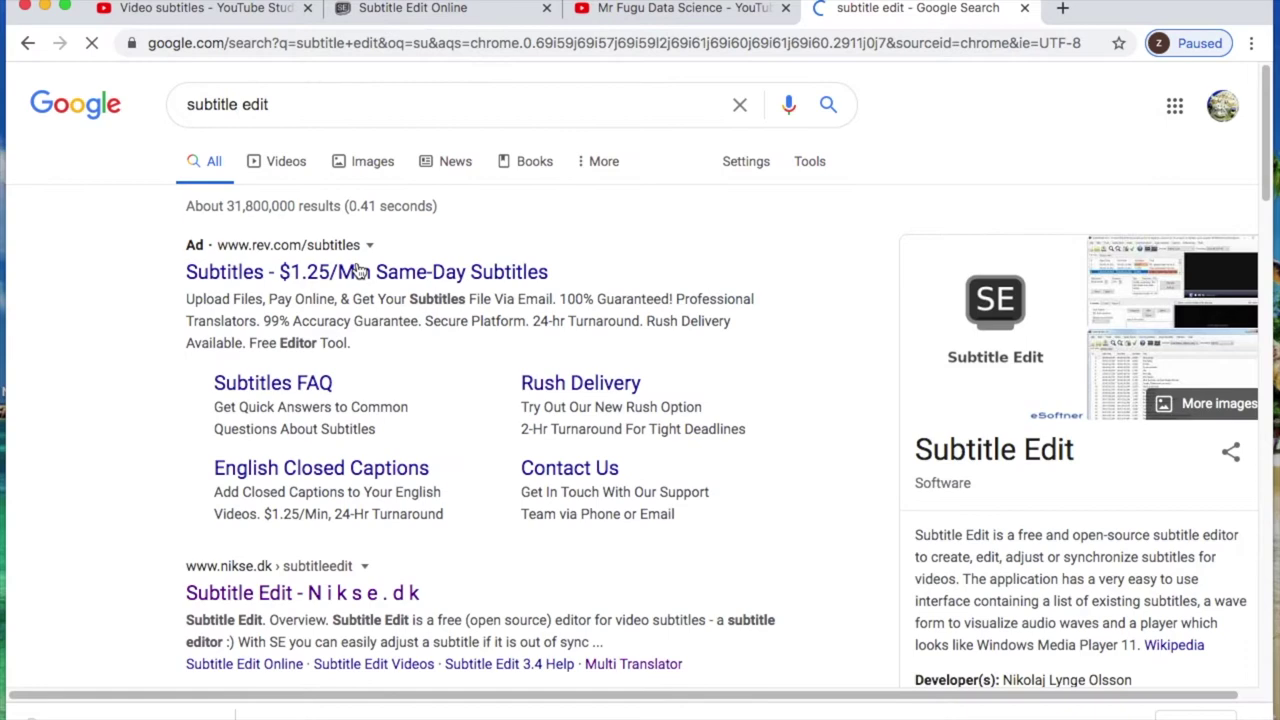
Step: Go from the nikse.dk search result to the Subtitle Edit Online editor
{"action": "left_click", "coordinate": [302, 592]}
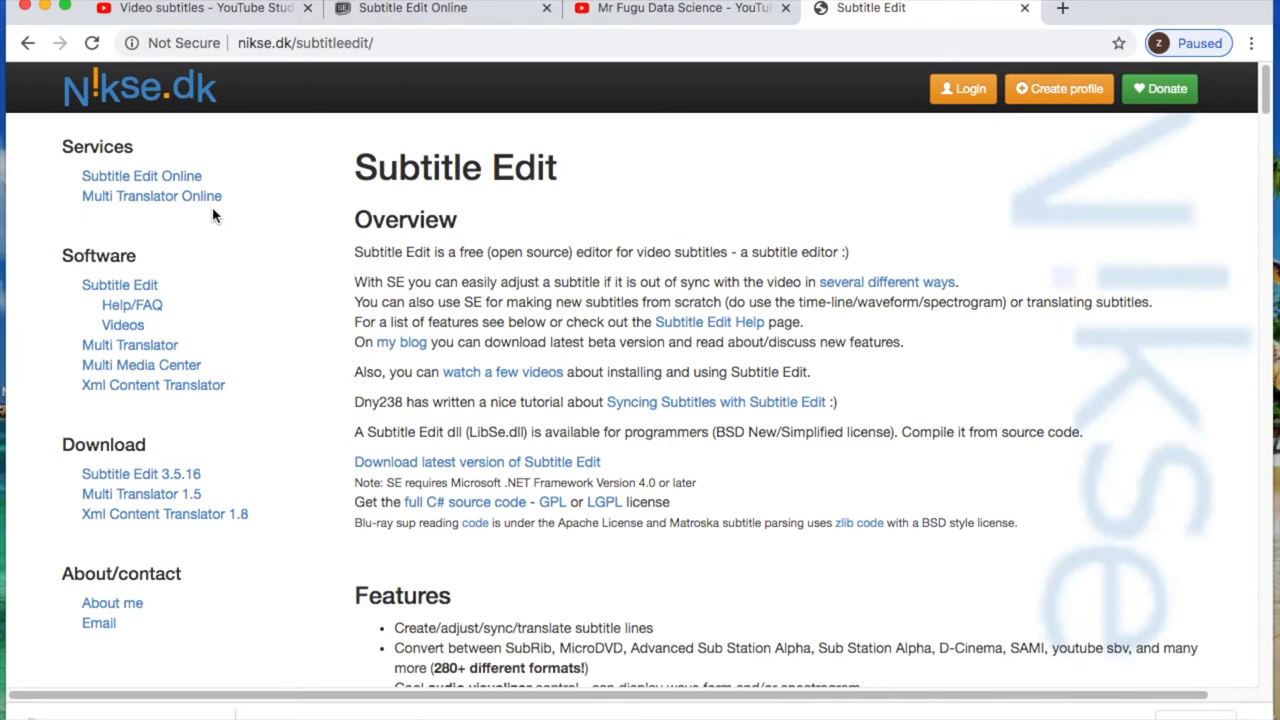
{"action": "left_click", "coordinate": [141, 175]}
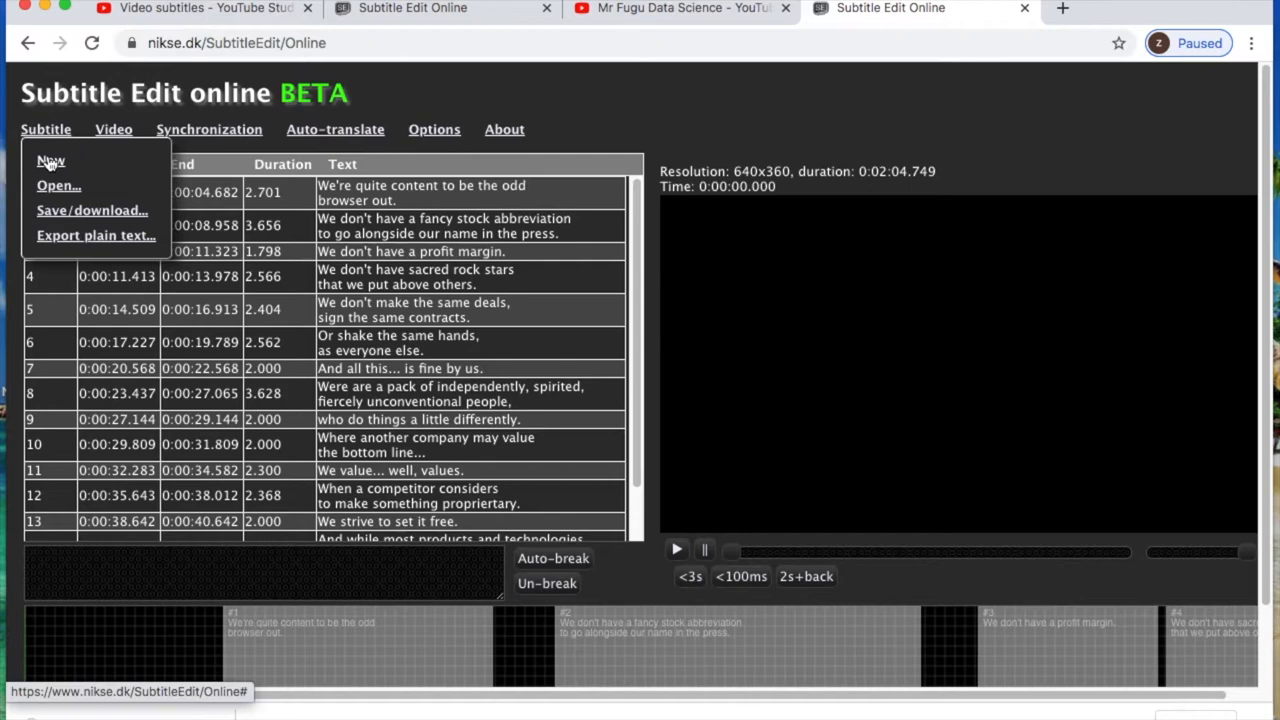
Step: Clear the sample subtitles and load captions (10).sbv into the editor
{"action": "left_click", "coordinate": [58, 185]}
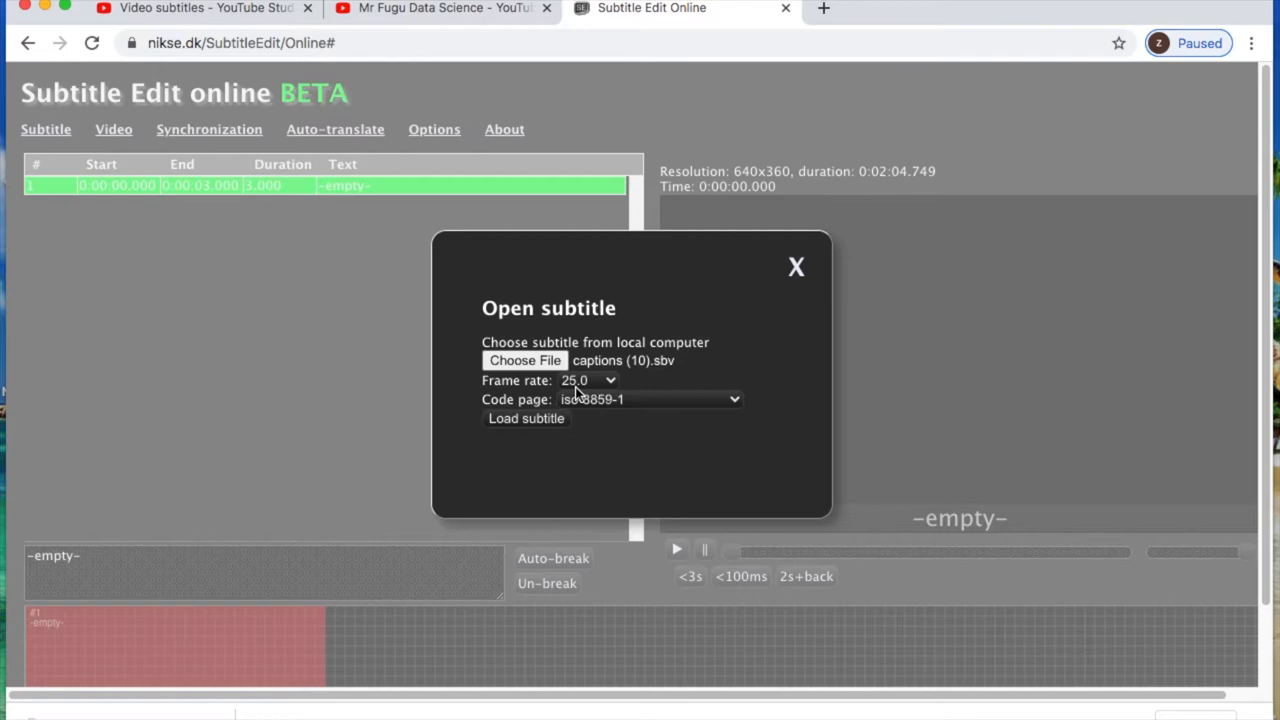
{"action": "left_click", "coordinate": [588, 380]}
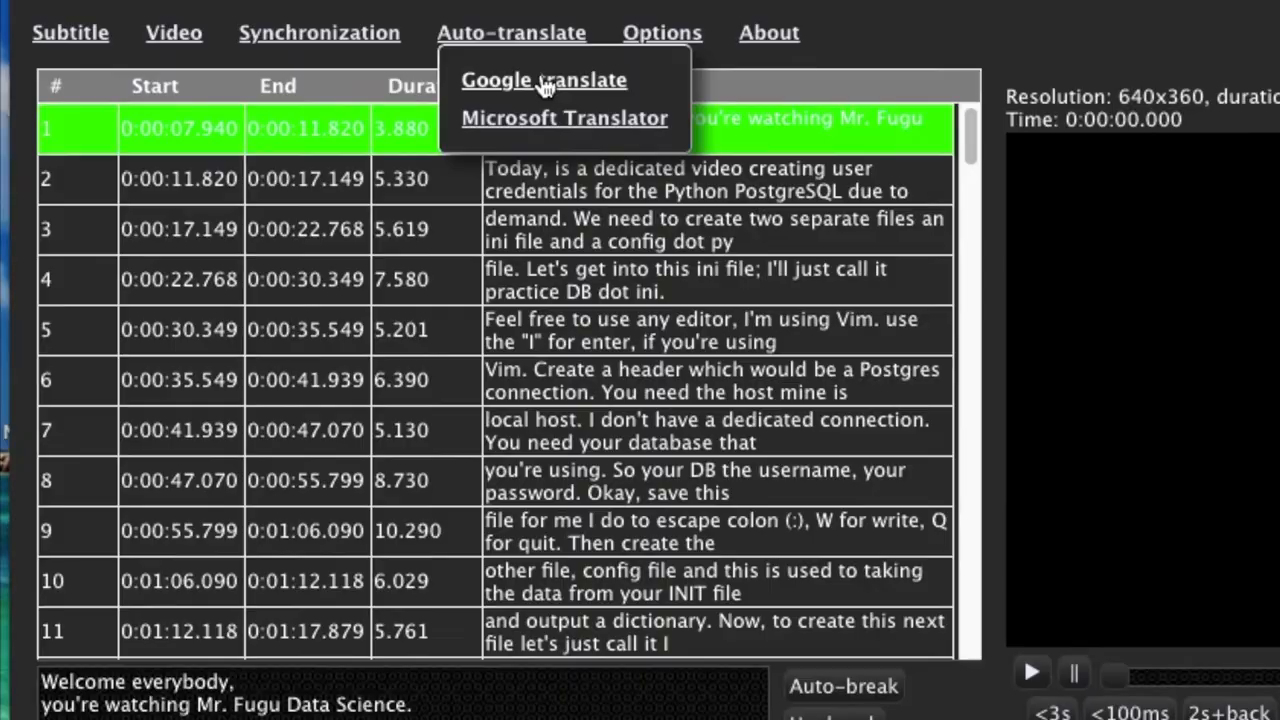
Step: Google-translate all subtitle lines into Russian and download the translated file
{"action": "left_click", "coordinate": [543, 80]}
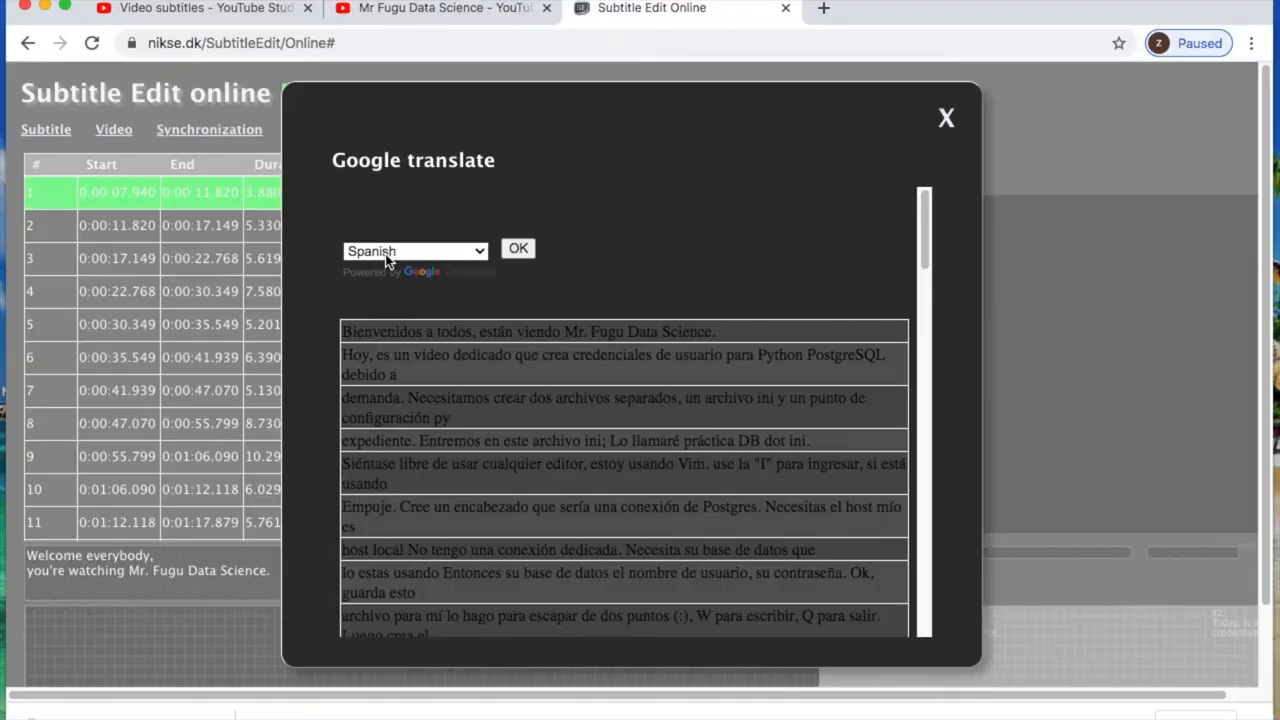
{"action": "left_click", "coordinate": [415, 251]}
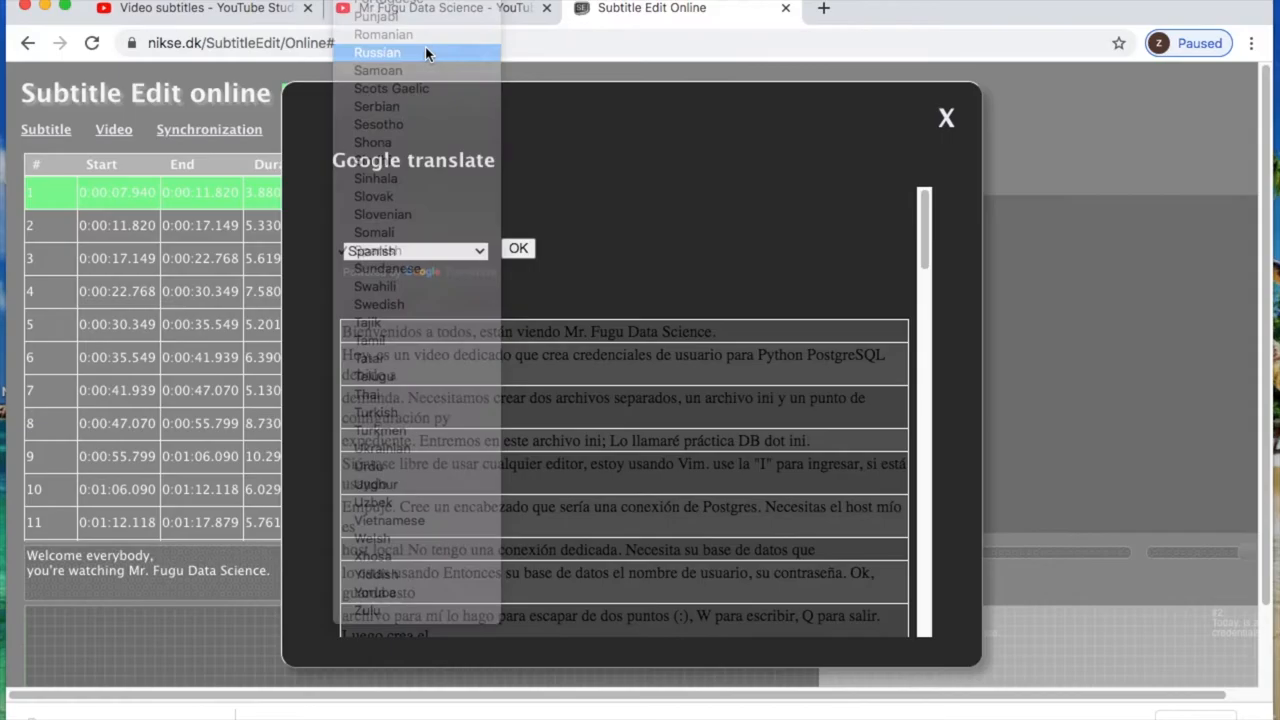
{"action": "left_click", "coordinate": [378, 52]}
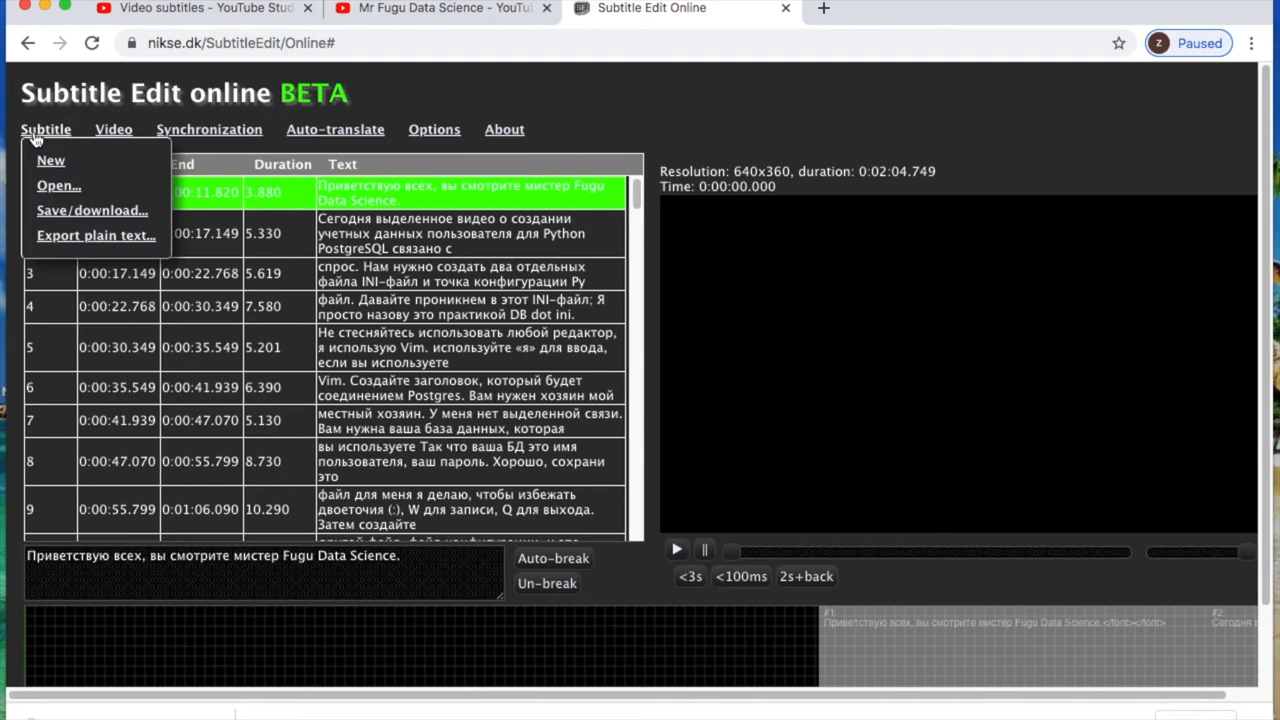
{"action": "left_click", "coordinate": [190, 8]}
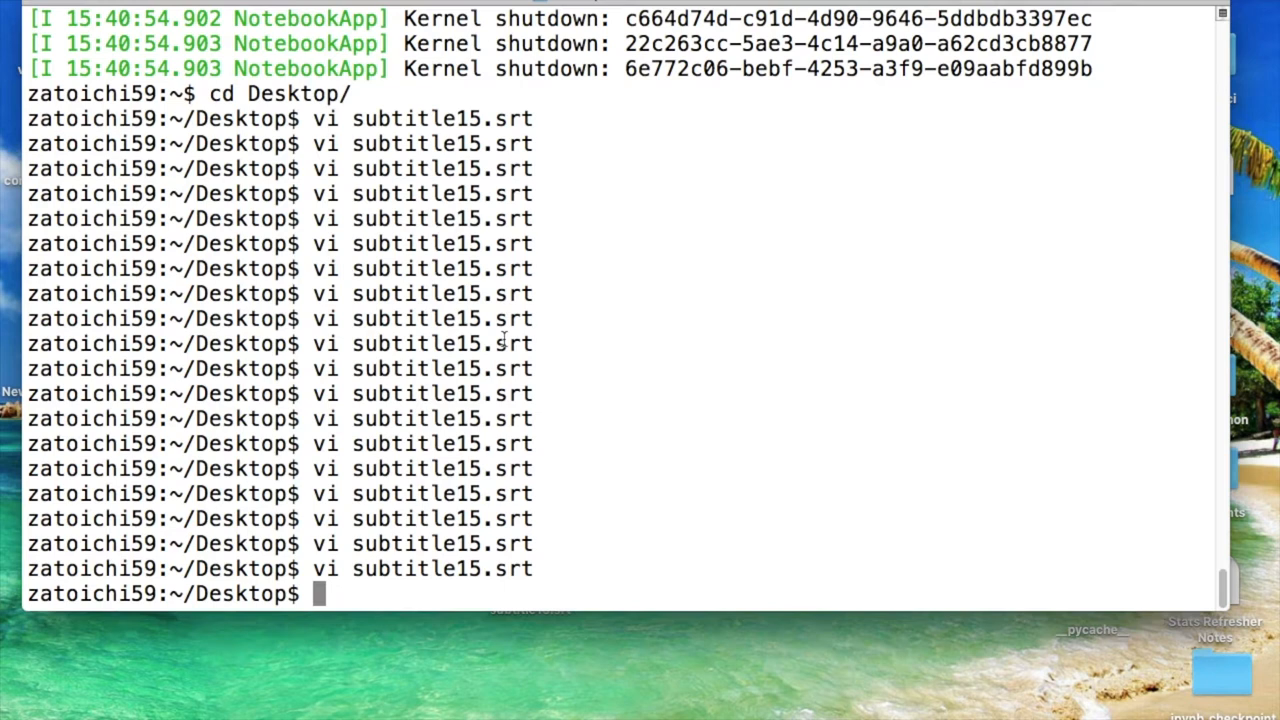
Step: Open subtitle15.srt in Vim and search for the </font> tags
{"action": "key", "text": "Return"}
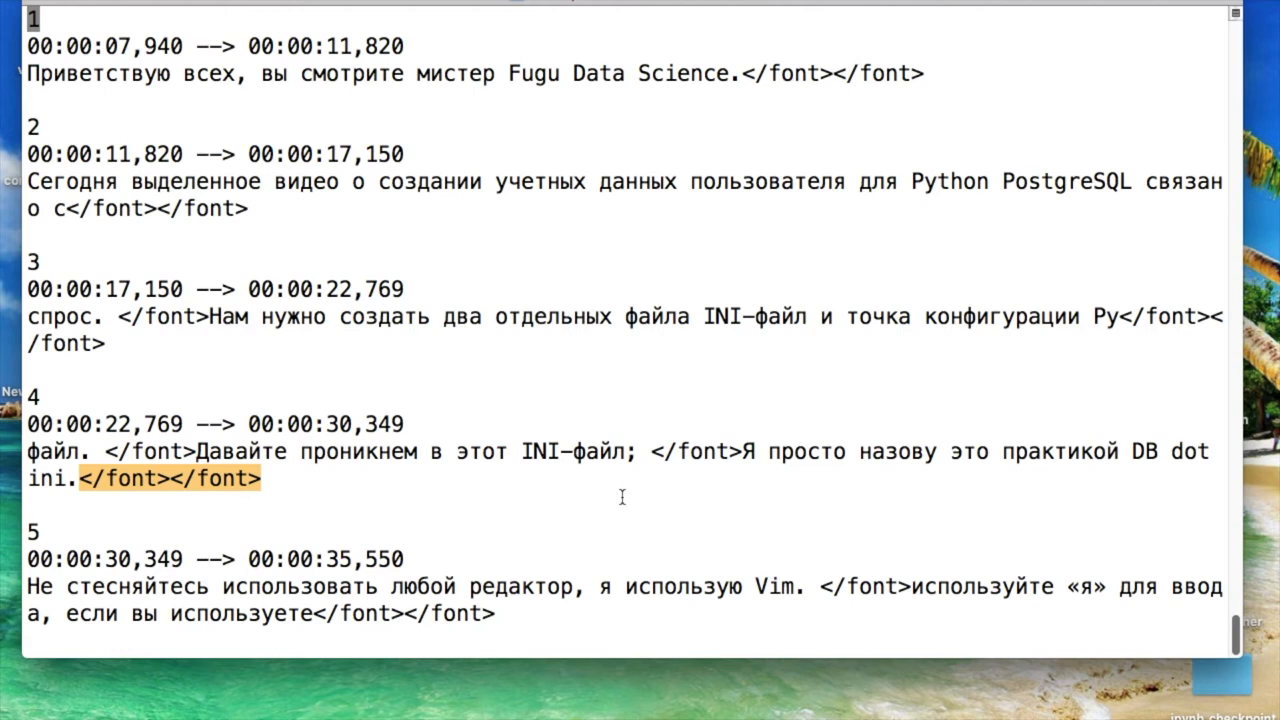
{"action": "mouse_move", "coordinate": [618, 335]}
{"action": "type", "text": ":"}
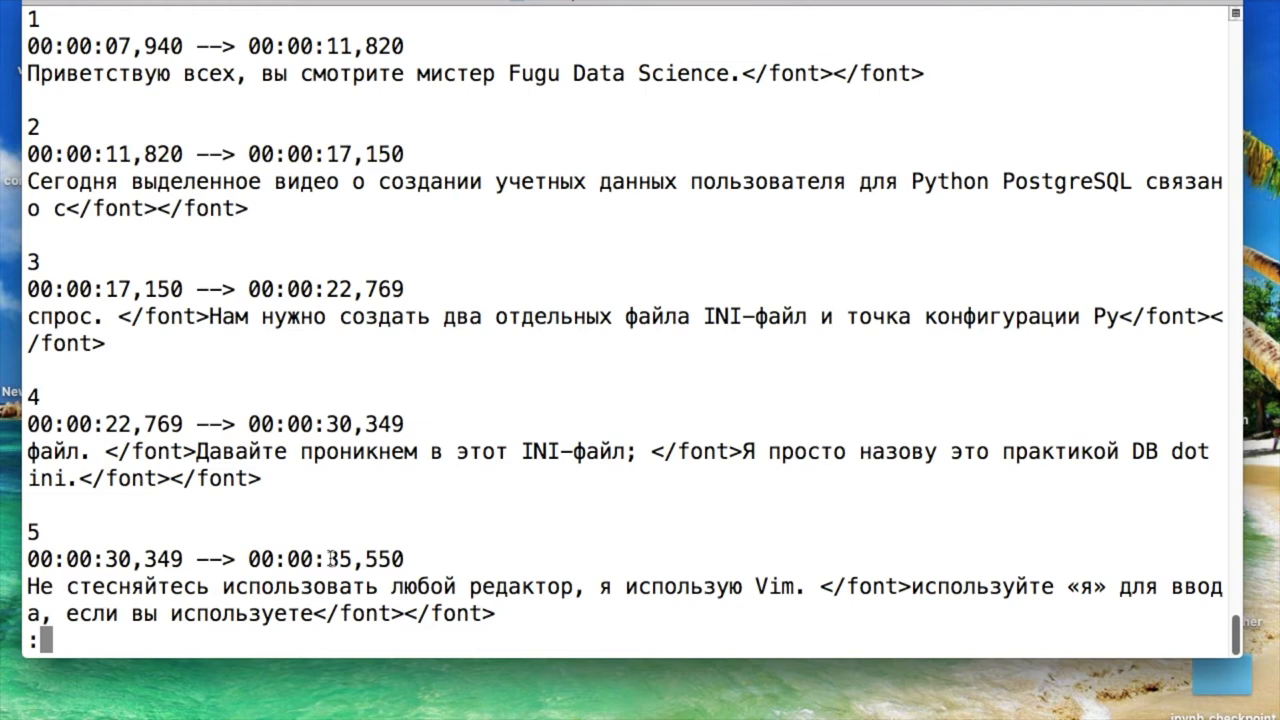
Step: Run :%s/<\/font//g to delete all </font fragments in subtitle15.srt
{"action": "type", "text": "q"}
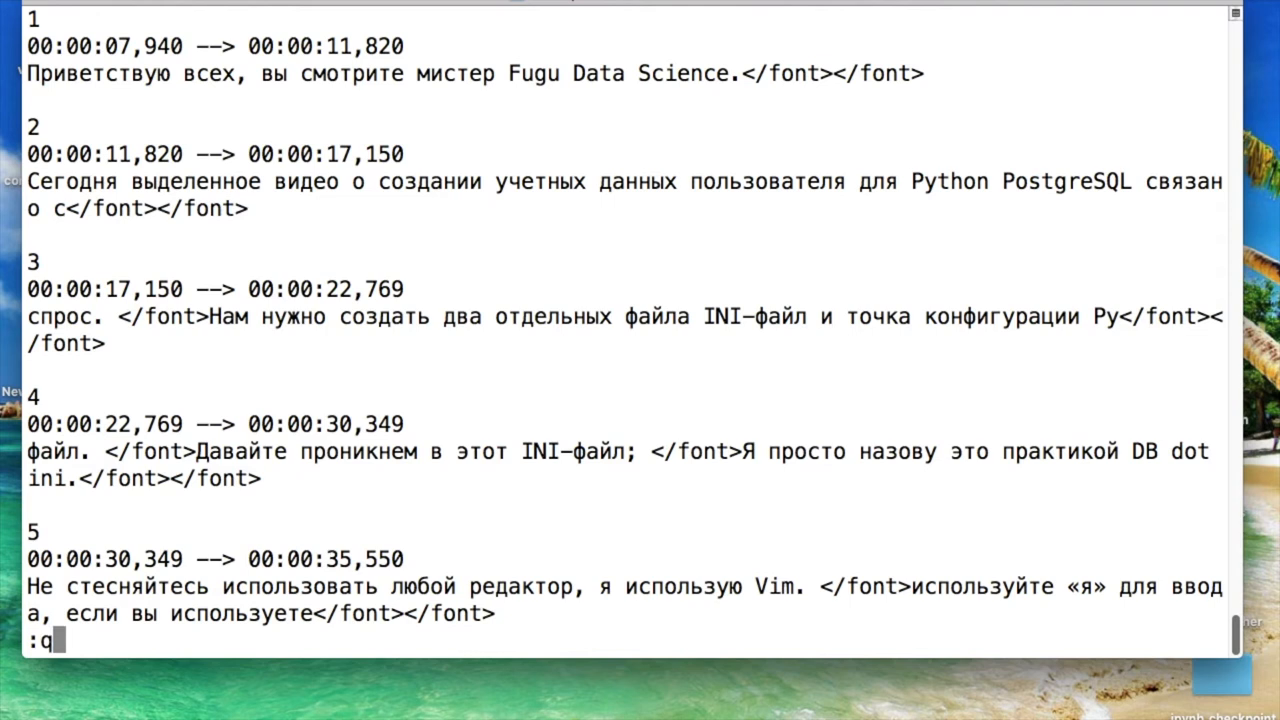
{"action": "type", "text": "%s/<\\/font//g"}
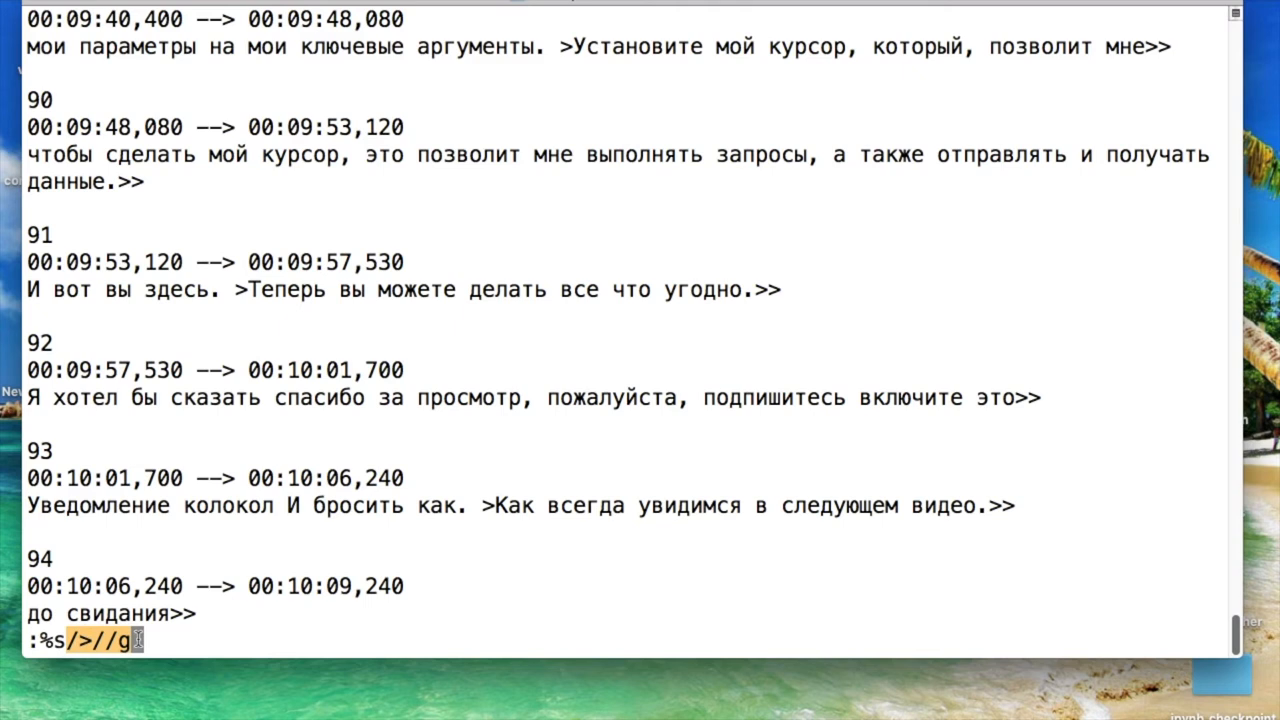
Step: Delete stray > characters, restore --> timing arrows, and save subtitle15.srt with :w
{"action": "key", "text": "Return"}
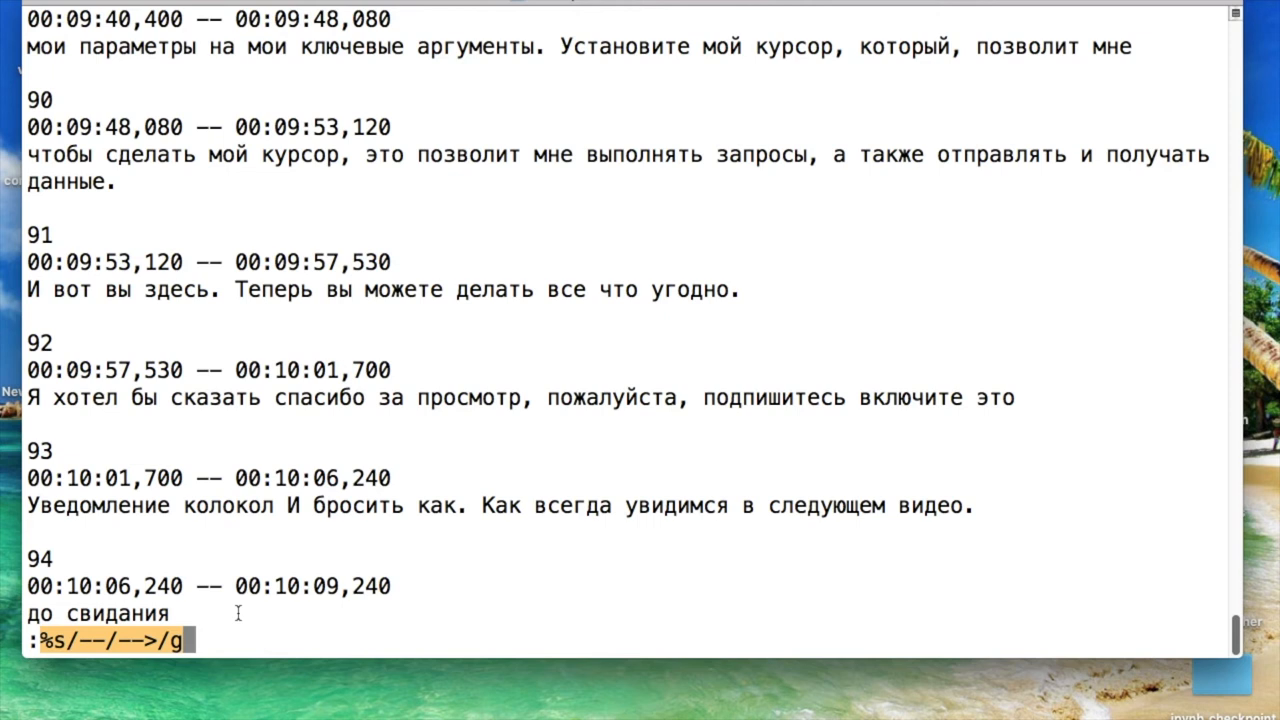
{"action": "key", "text": "Return"}
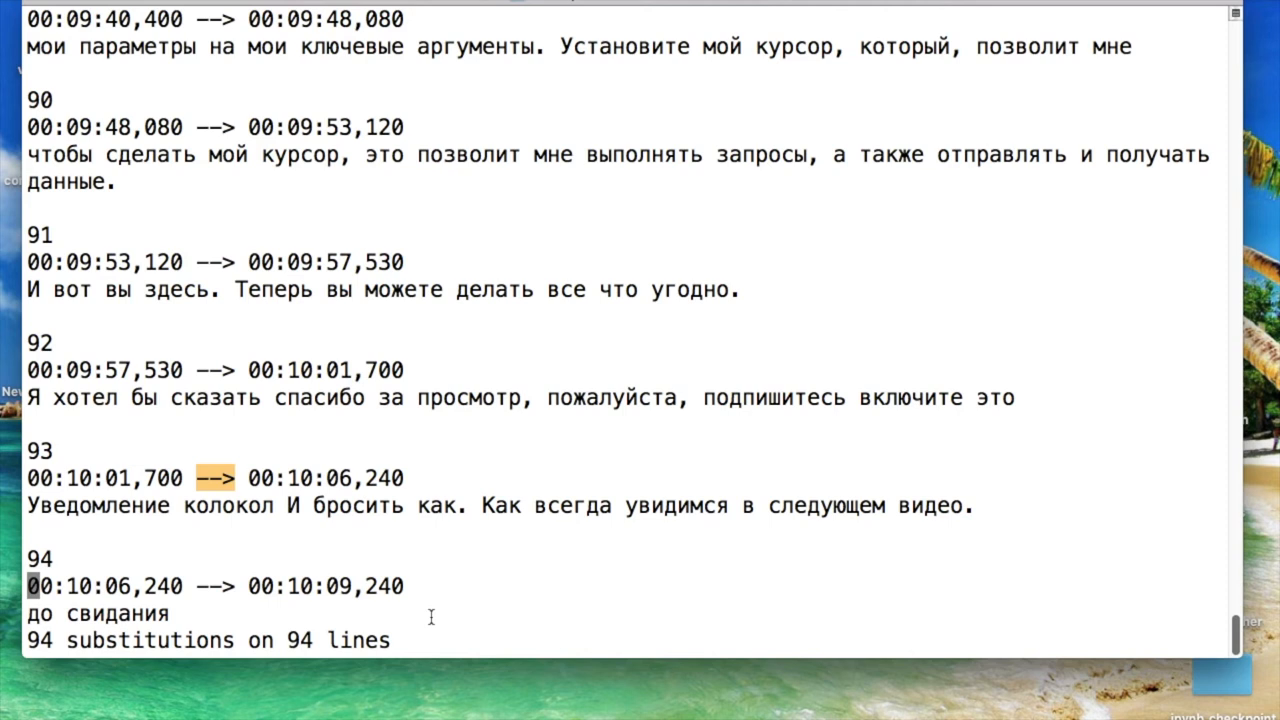
{"action": "type", "text": ":w"}
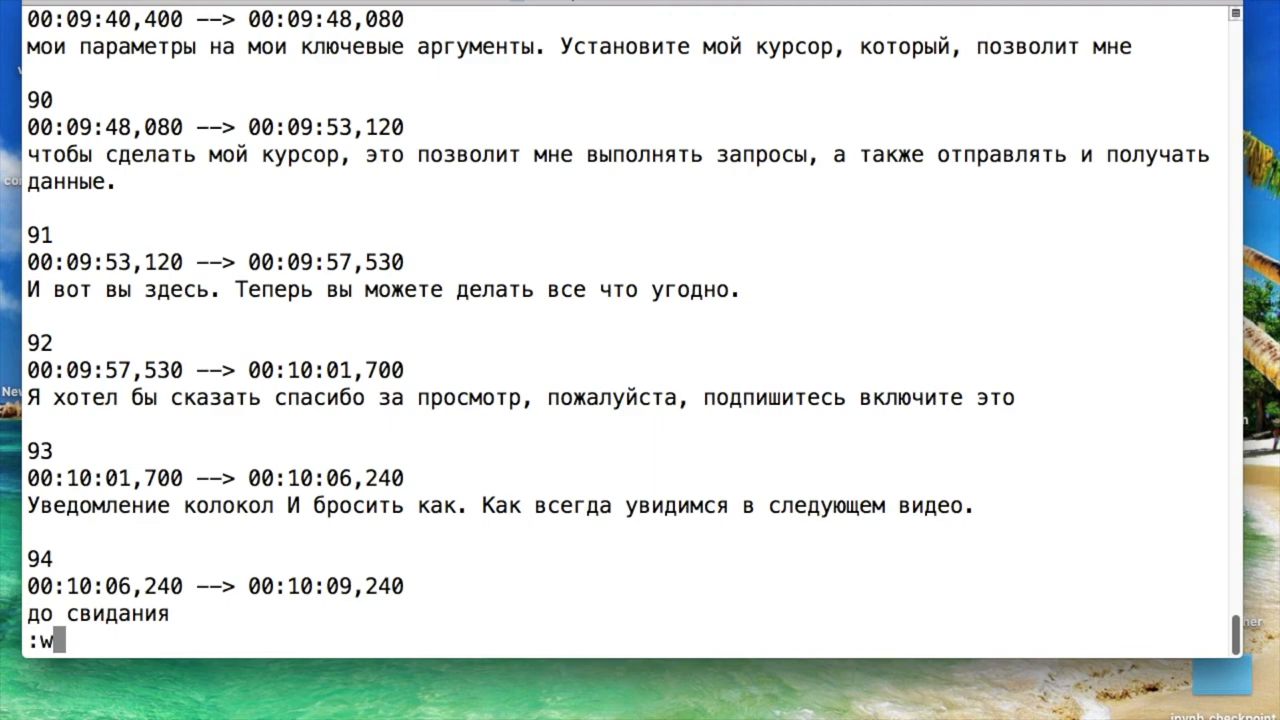
{"action": "key", "text": "Return"}
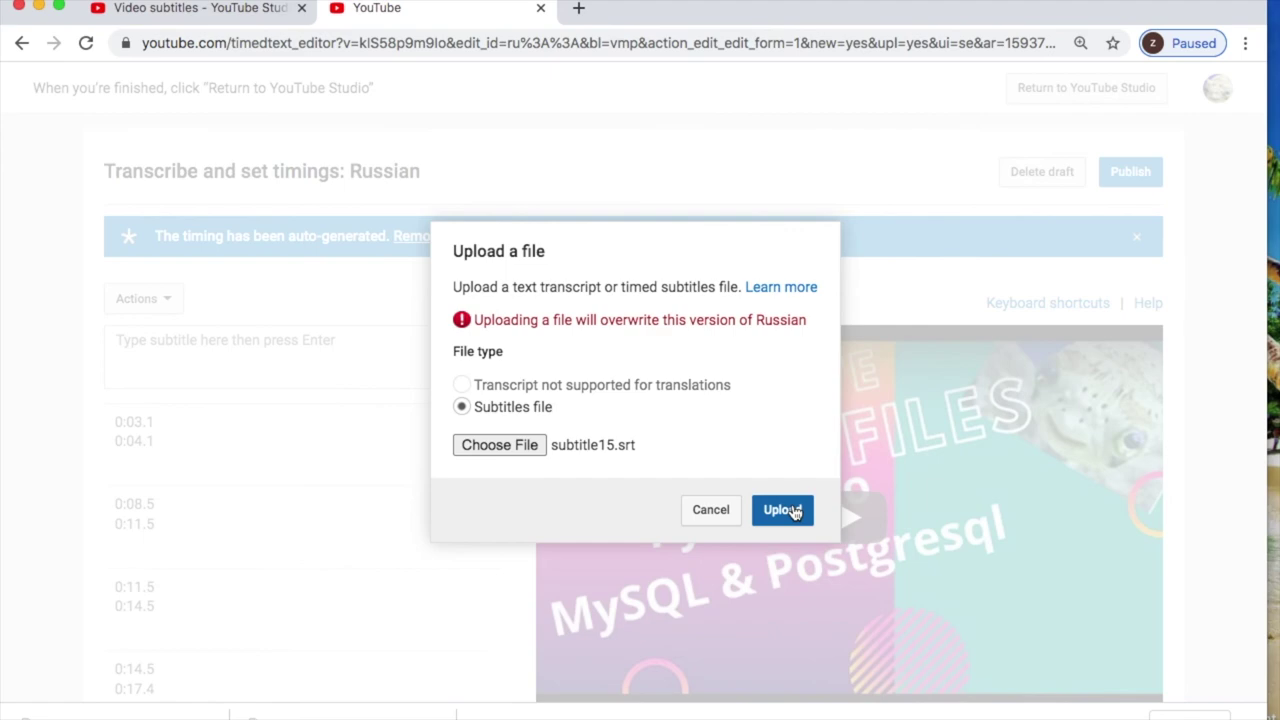
Step: Upload subtitle15.srt as Russian subtitles and return to the video's subtitles page
{"action": "left_click", "coordinate": [782, 510]}
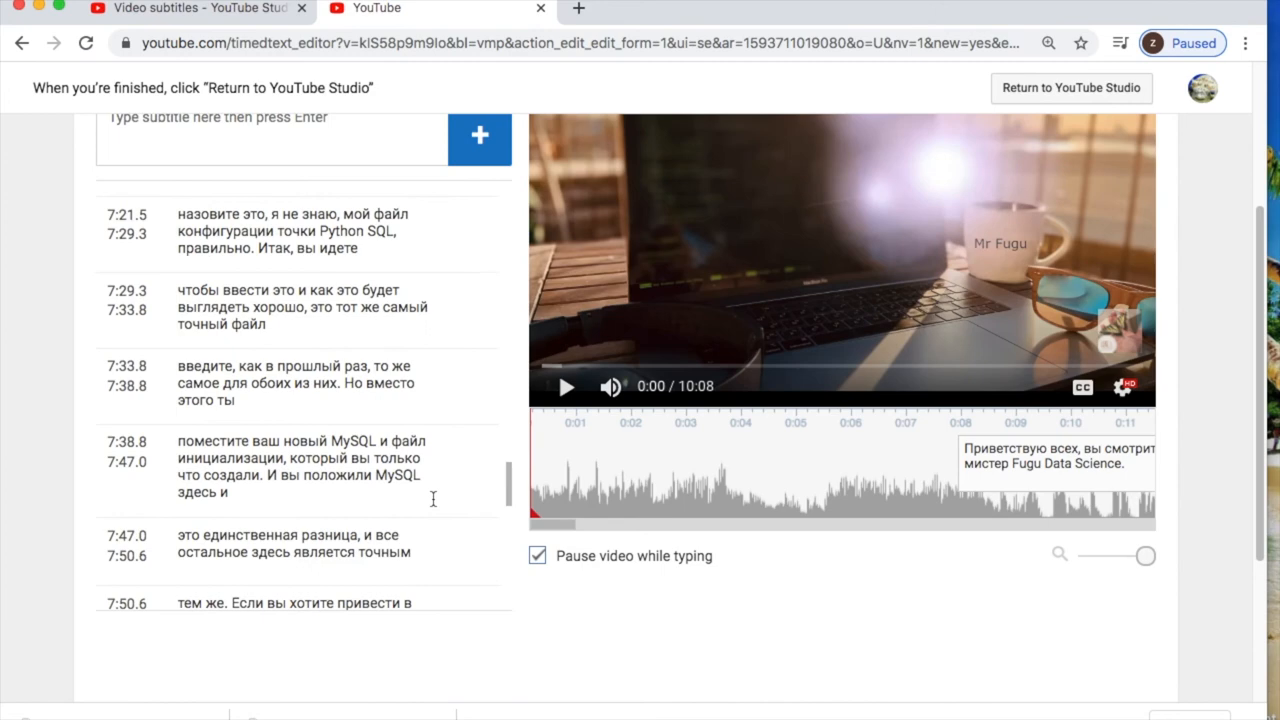
{"action": "left_click", "coordinate": [1070, 88]}
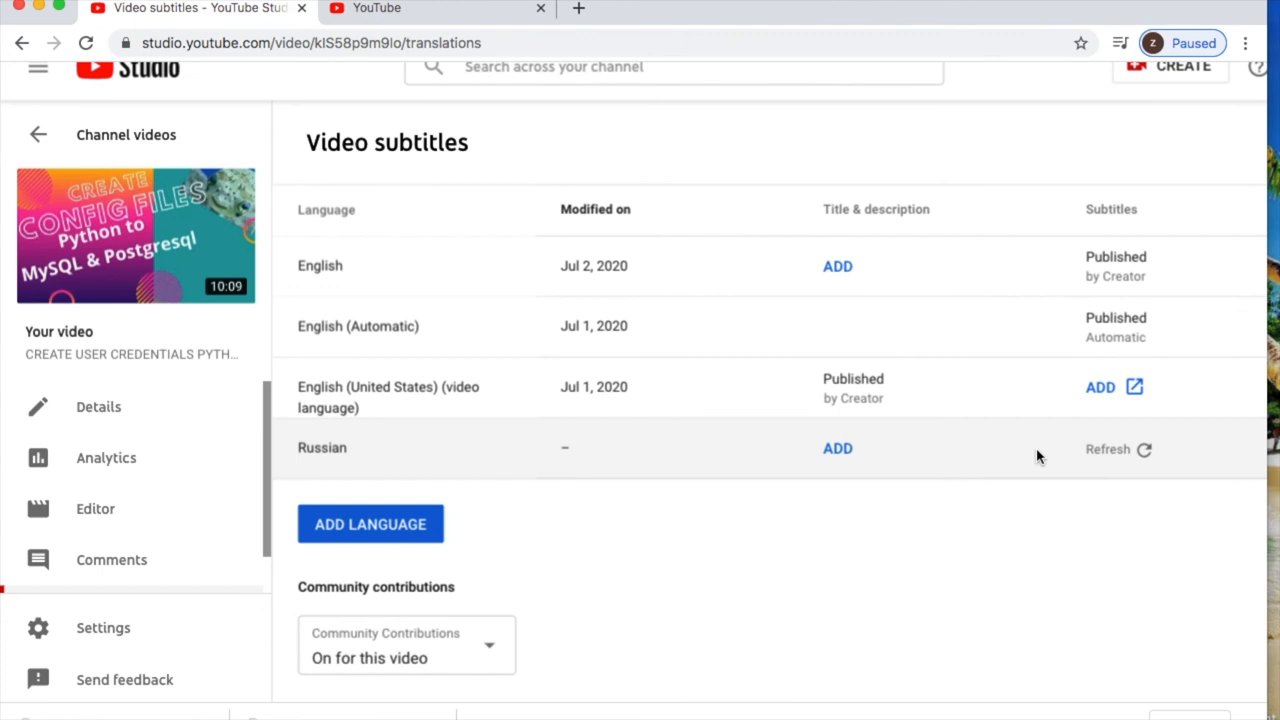
Step: Paste a Google-translated Russian title into the Russian Title field
{"action": "left_click", "coordinate": [837, 448]}
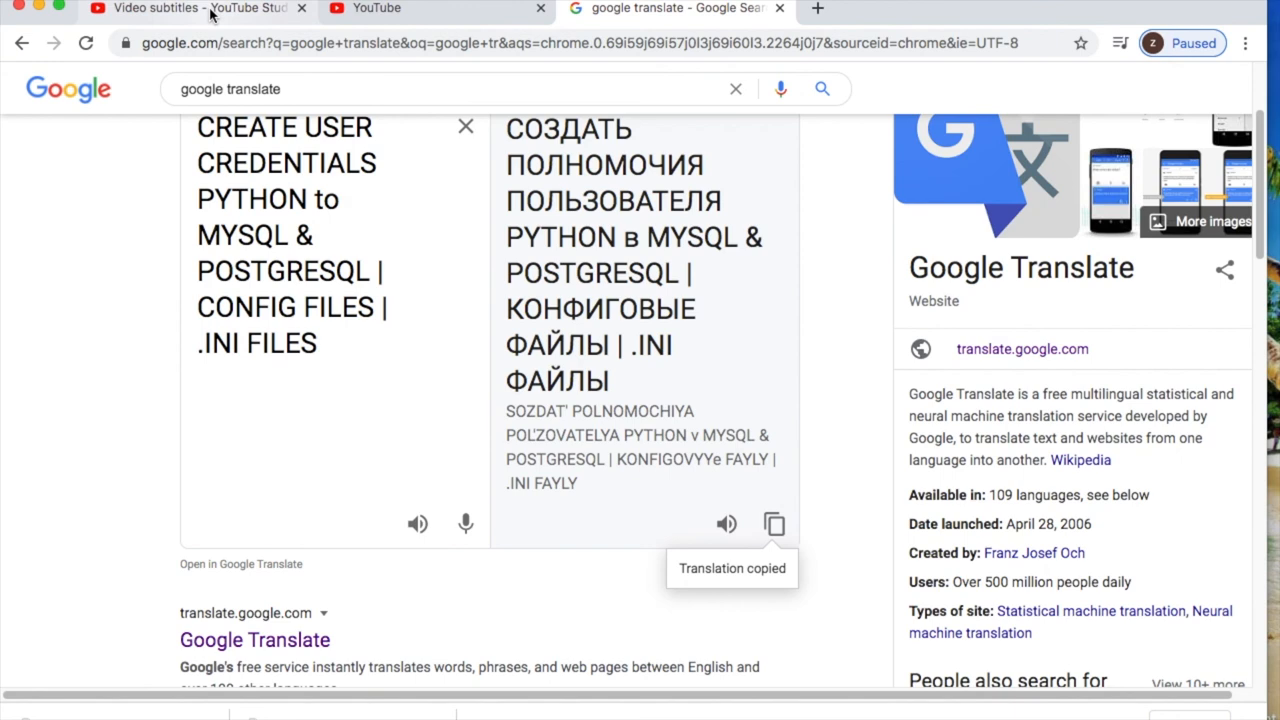
{"action": "left_click", "coordinate": [190, 8]}
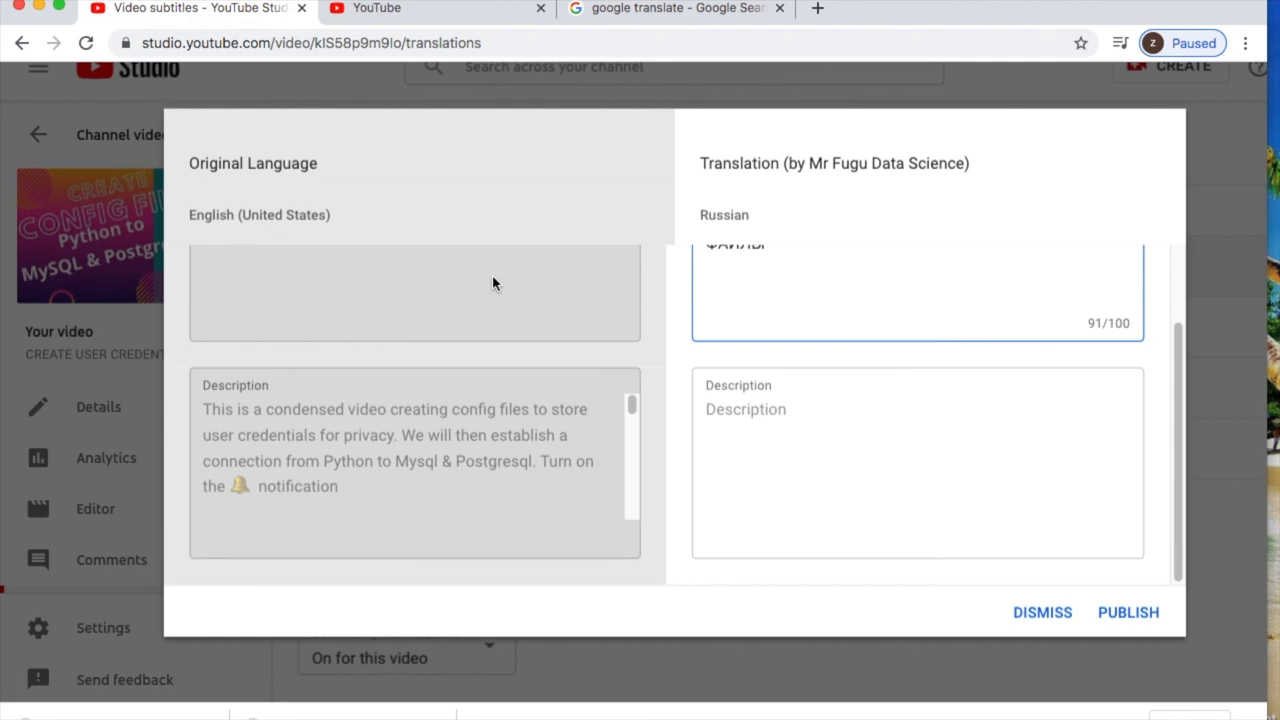
{"action": "mouse_move", "coordinate": [728, 335]}
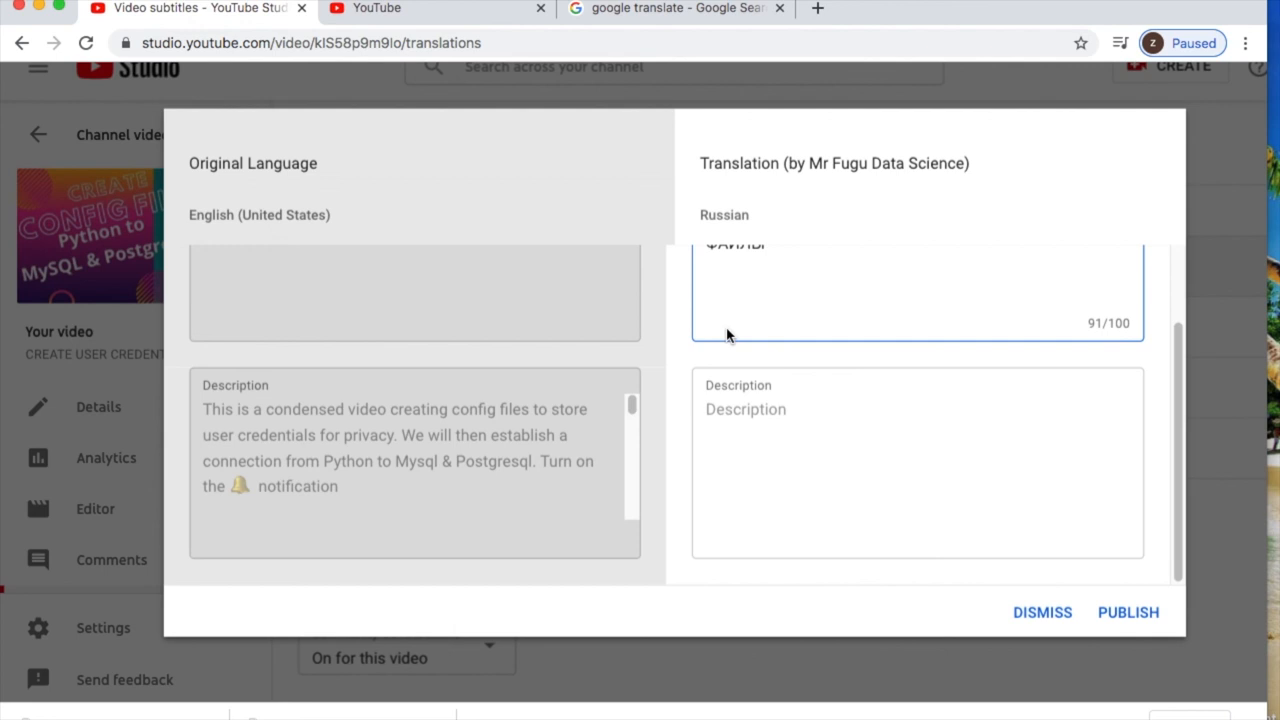